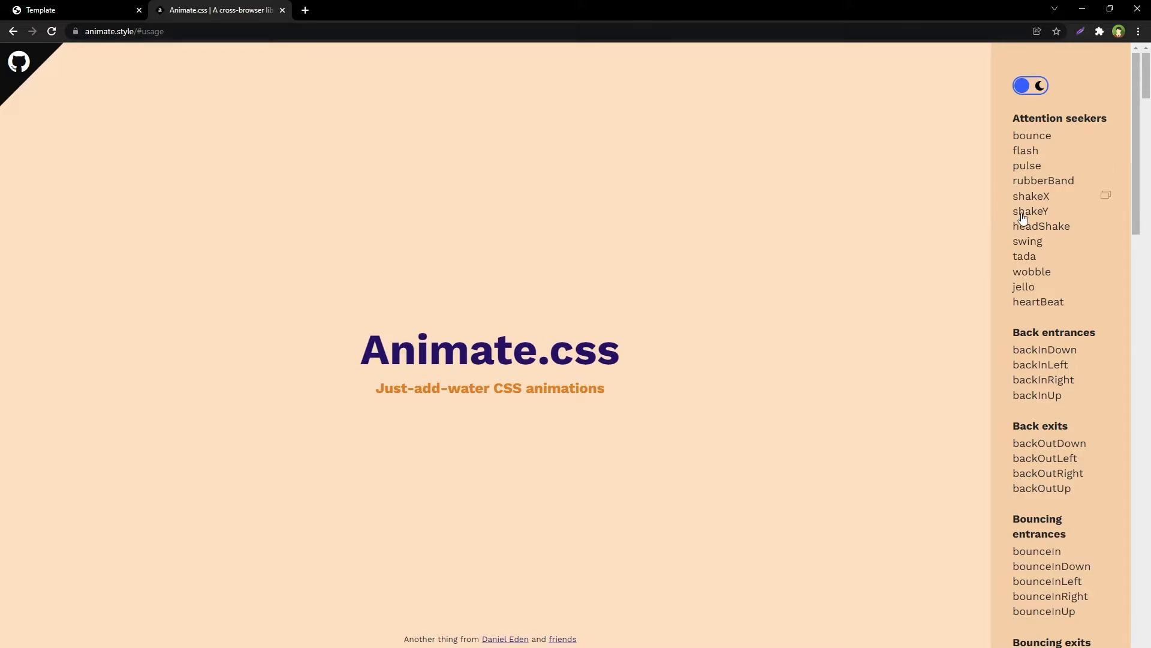
mouse_move(1037, 274)
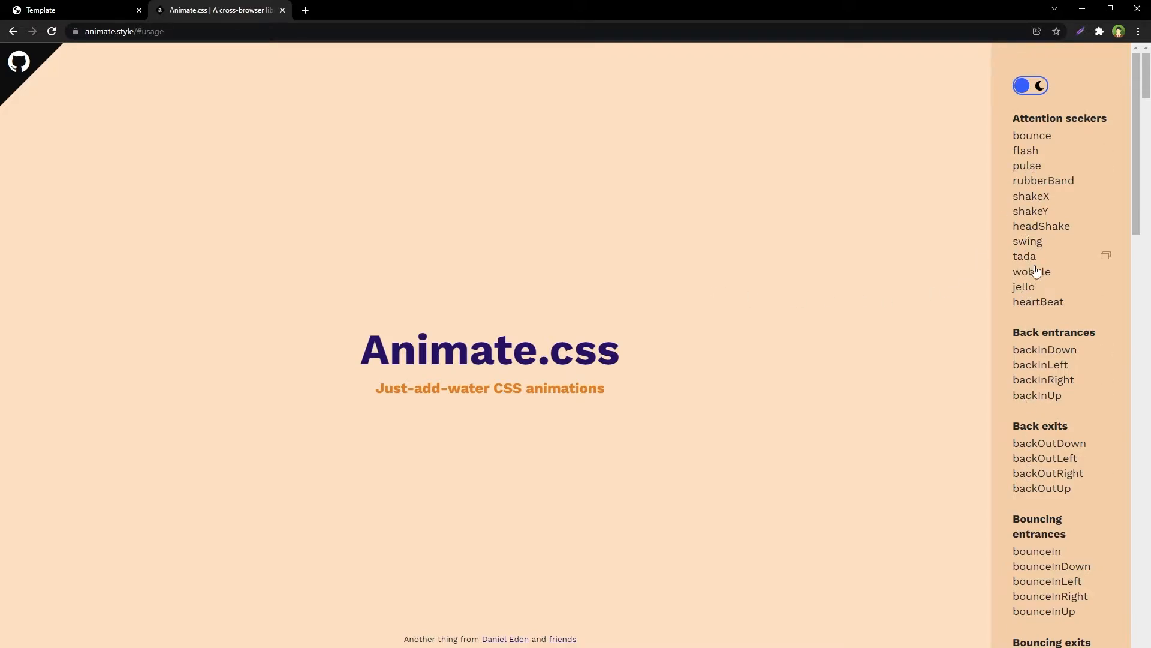
Step: Scroll through index.html and highlight the h2's animate__fadeInDown class
scroll(down, 3)
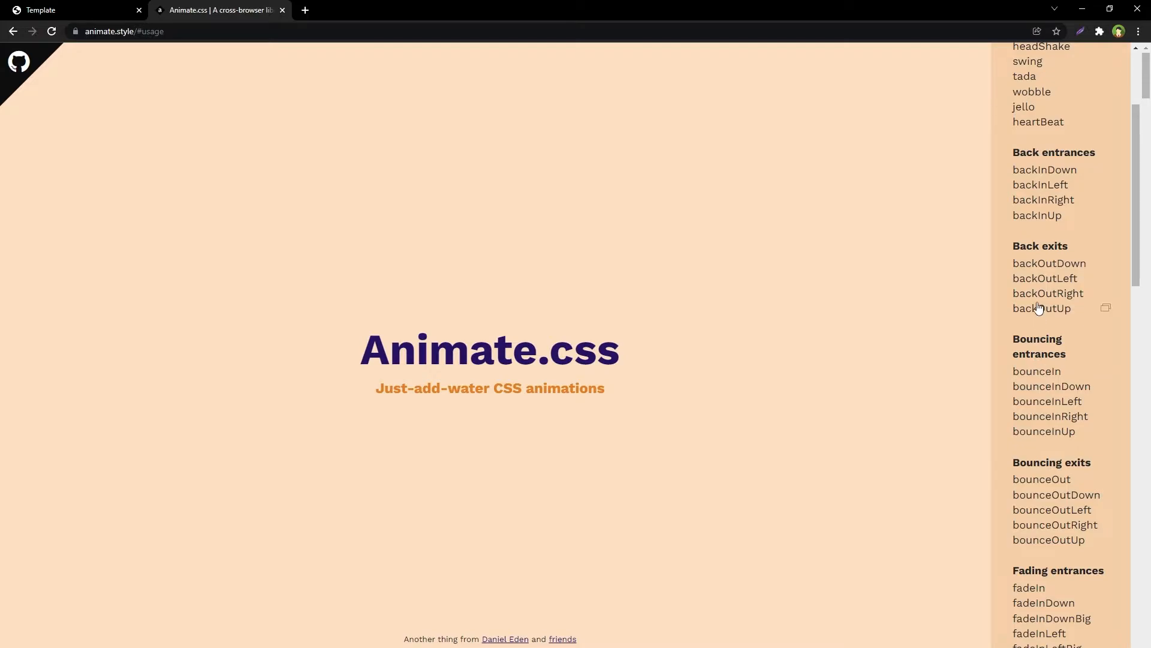
mouse_move(1039, 282)
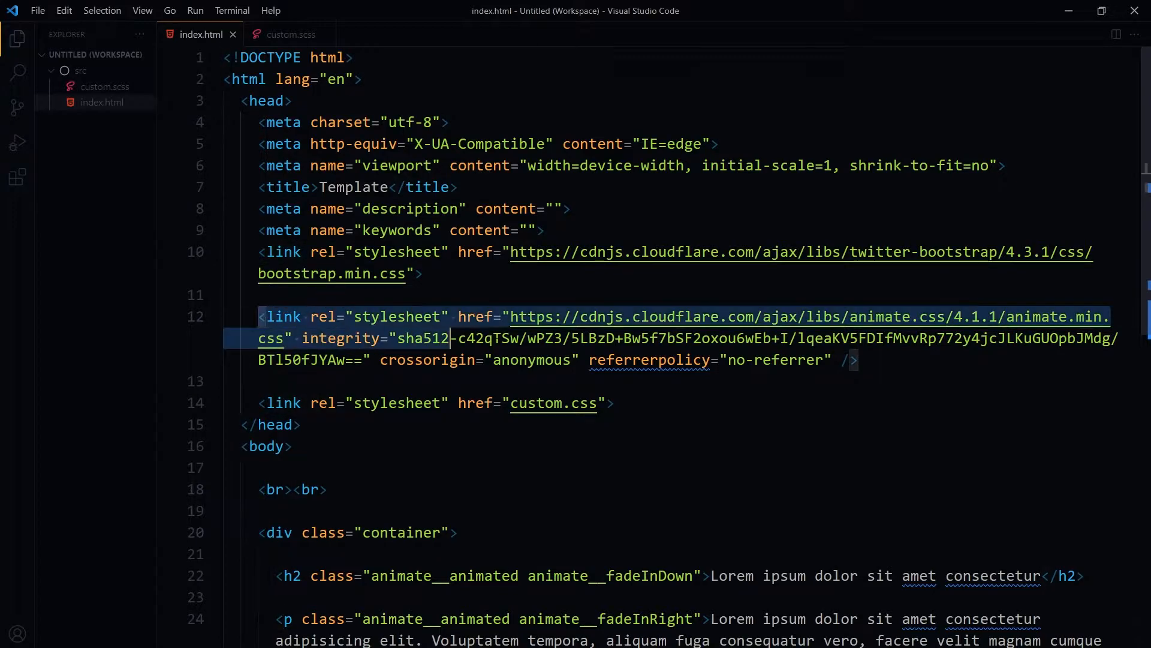
scroll(down, 3)
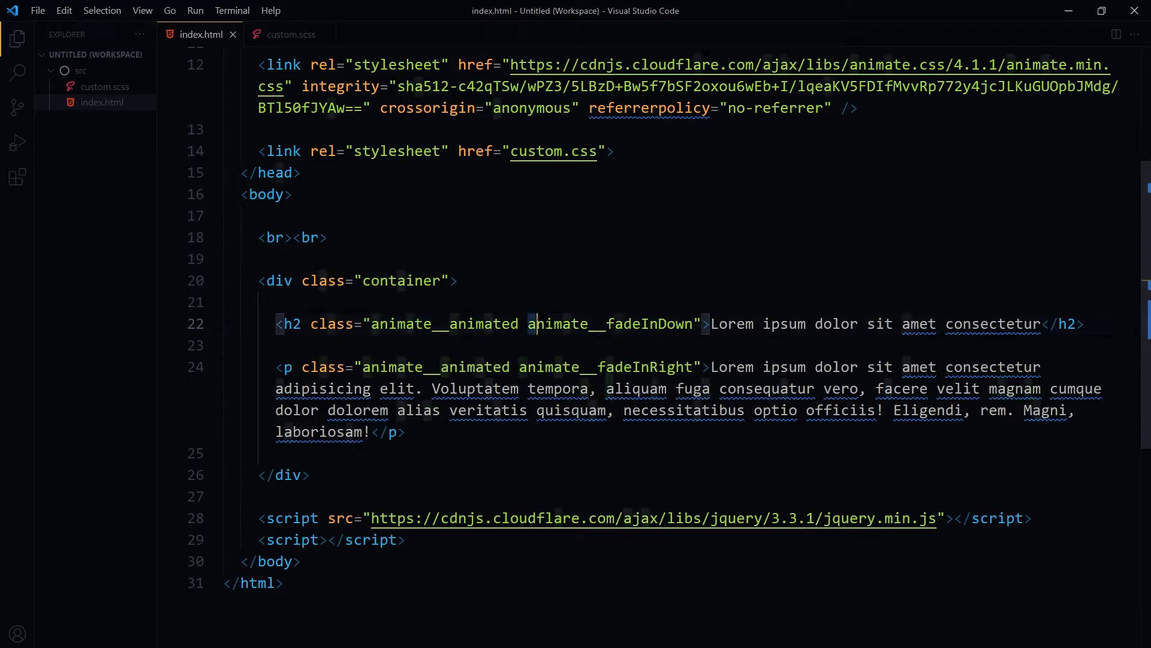
double_click(588, 324)
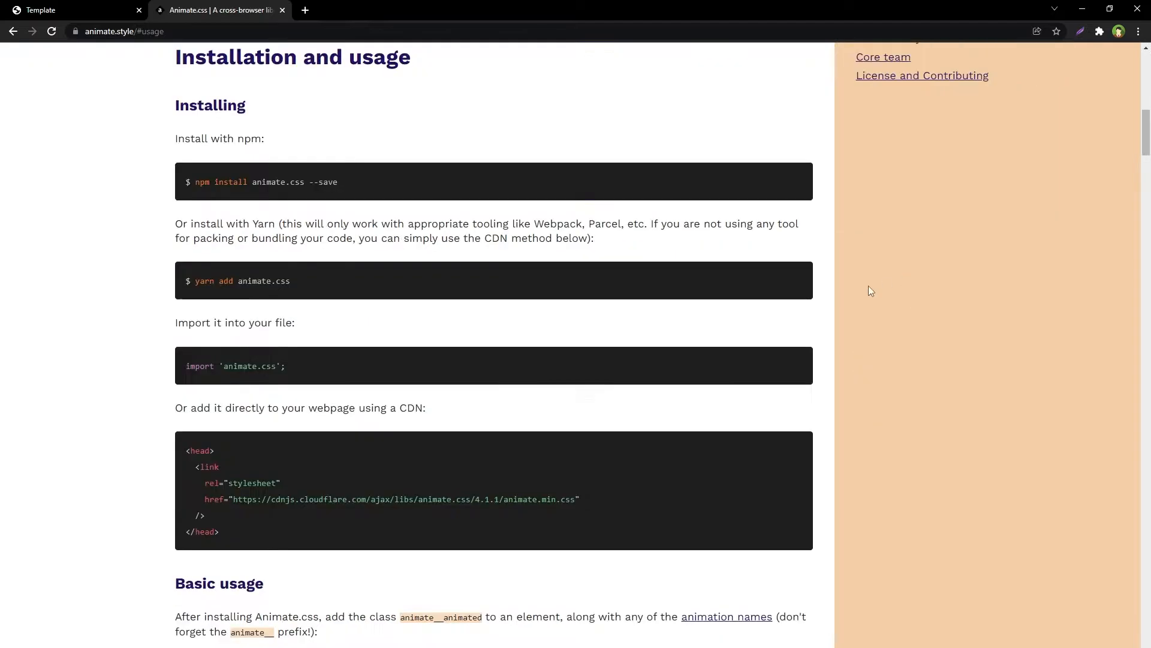
Step: On the Animate.css site, highlight the CDN installation sentence and the animate__animated class name
scroll(down, 3)
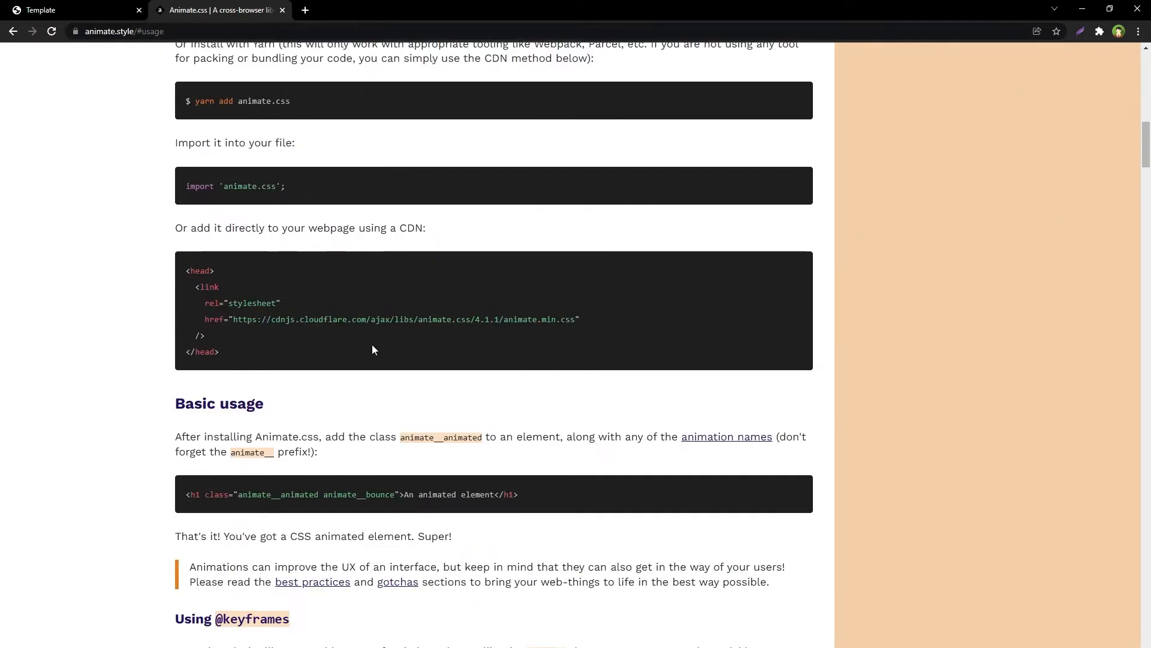
drag(217, 227, 389, 228)
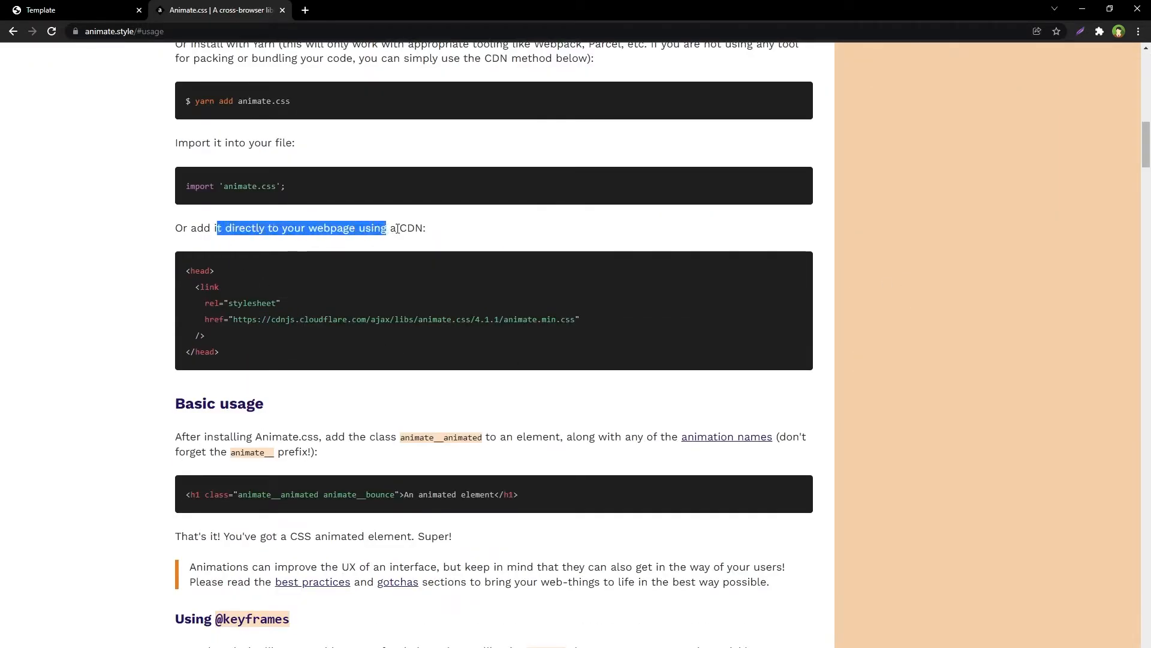
scroll(down, 3)
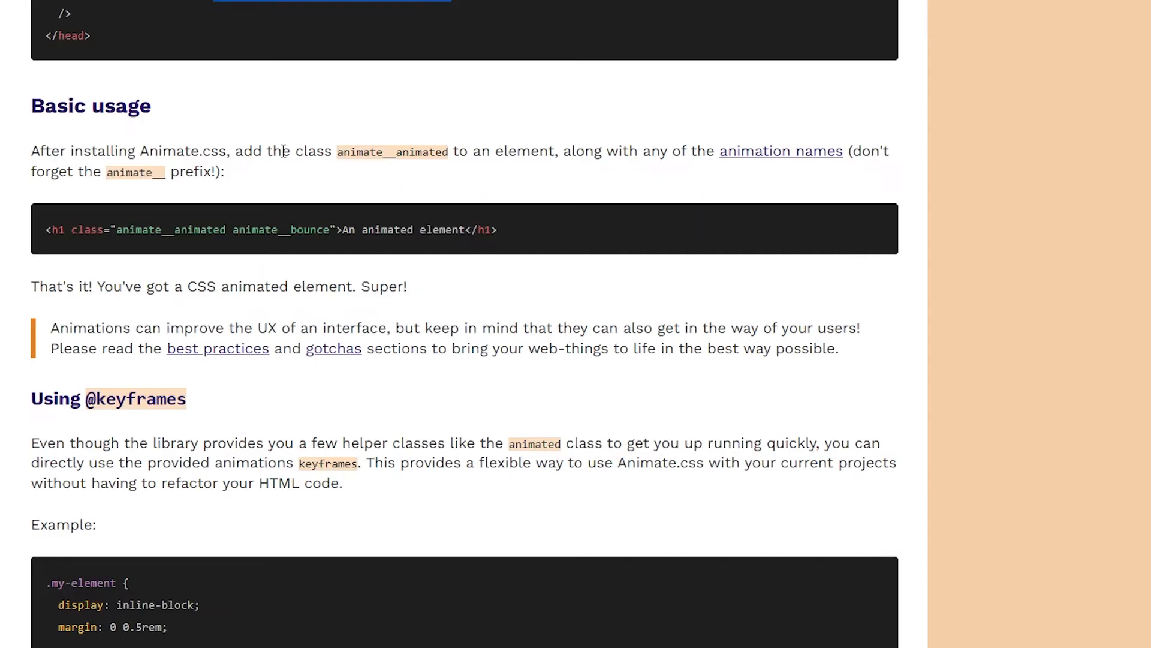
double_click(392, 151)
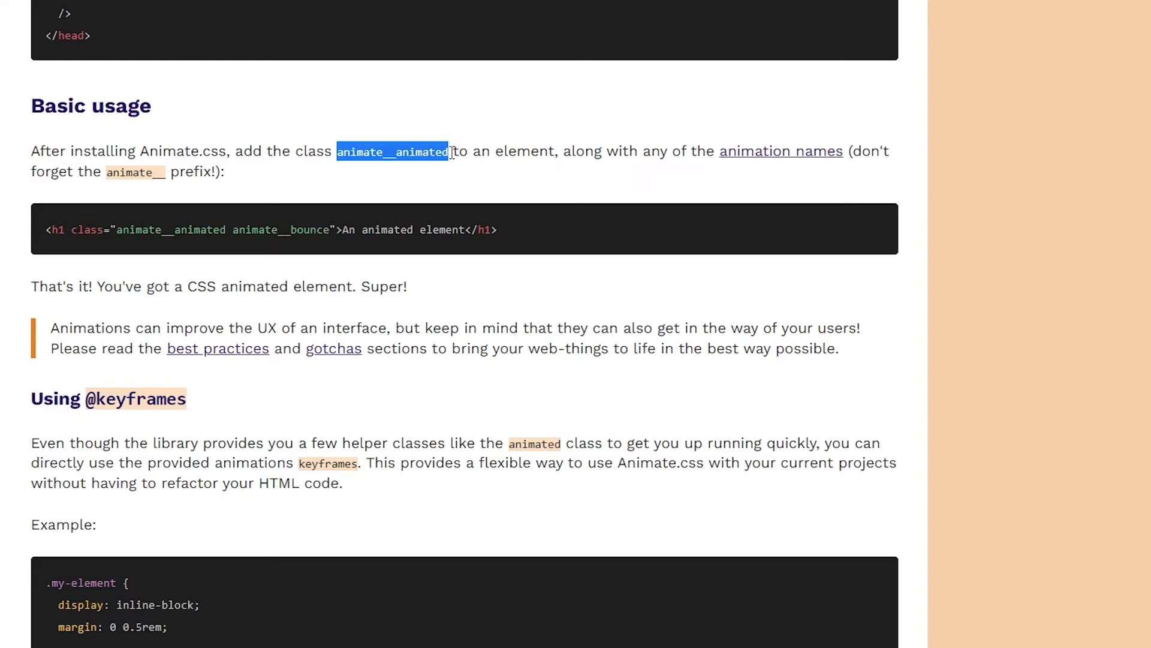
Step: Highlight animate__animated in the basic usage example, then go to the Template page
click(622, 151)
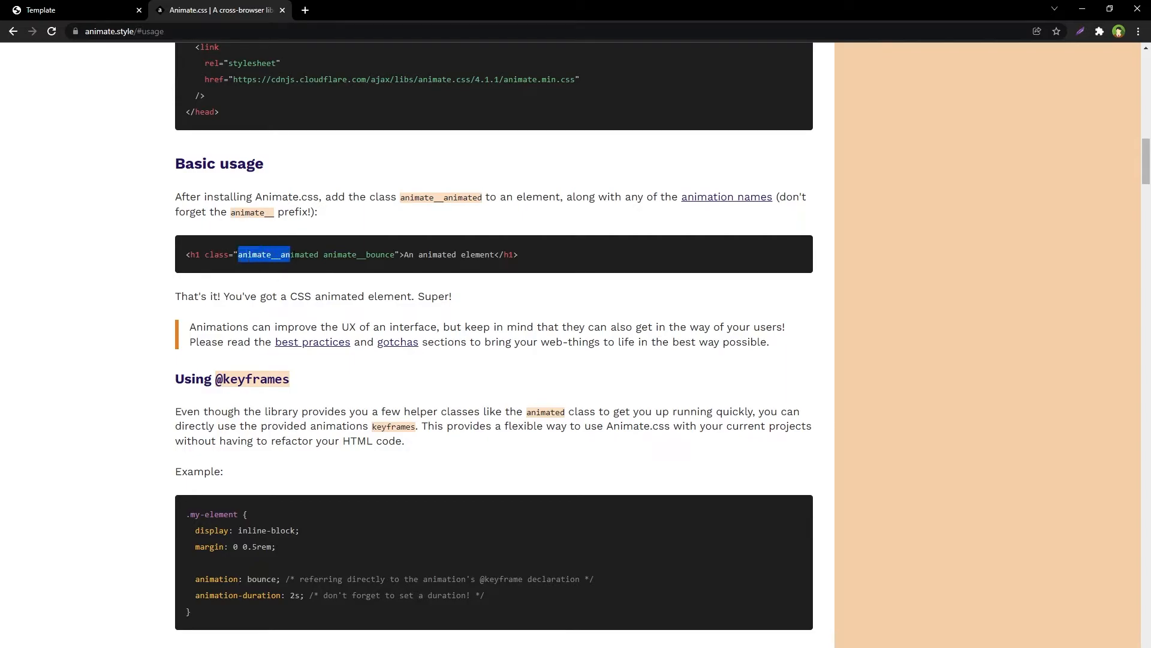
double_click(358, 255)
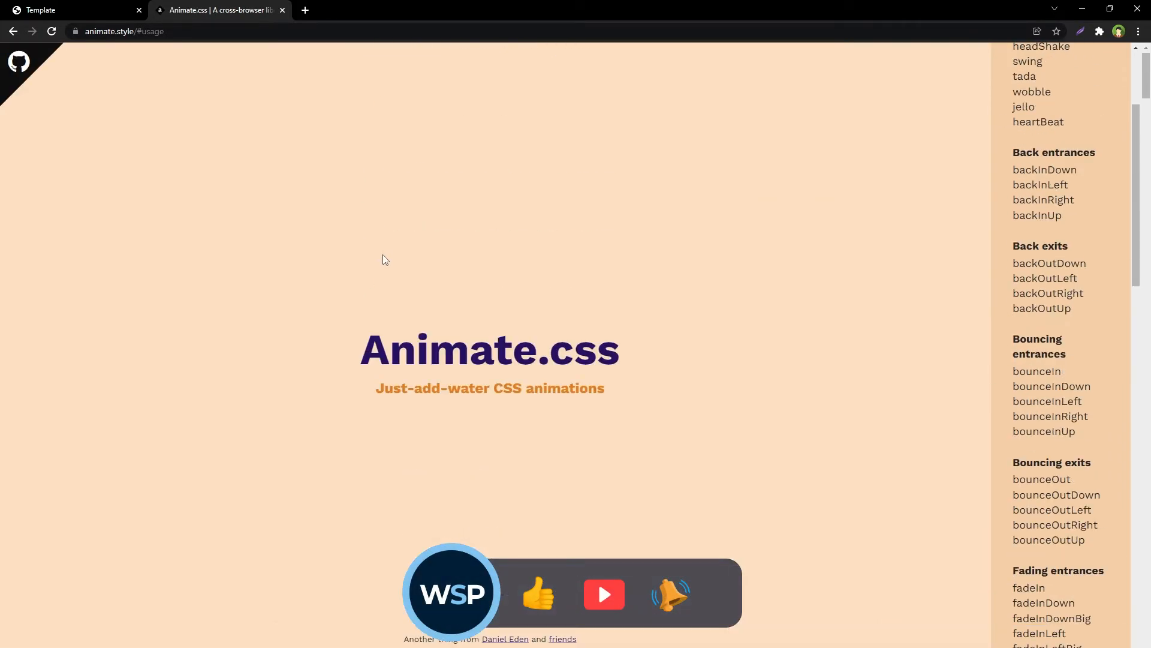
click(70, 10)
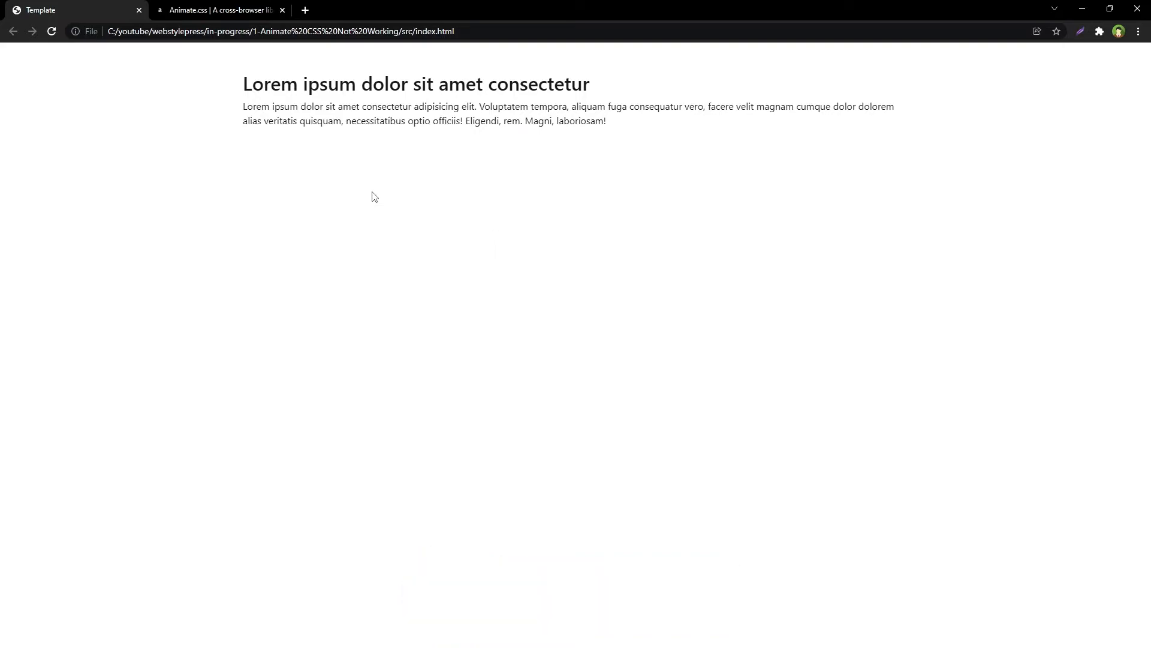
Step: Reload the Template page from its right-click menu
right_click(371, 196)
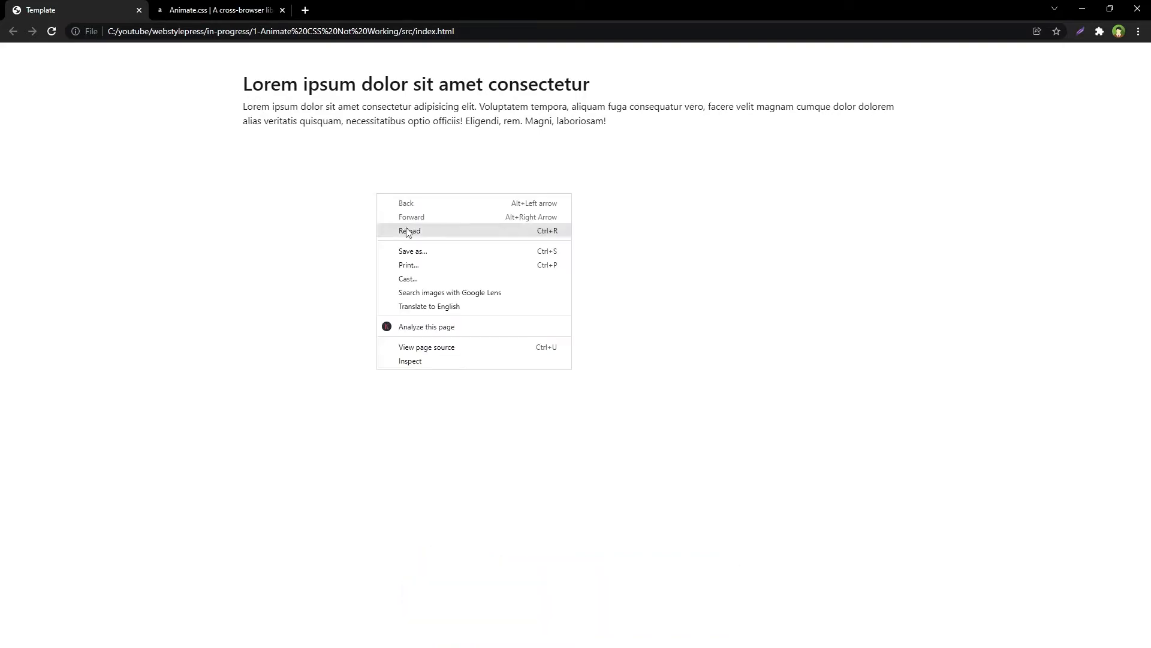
click(409, 230)
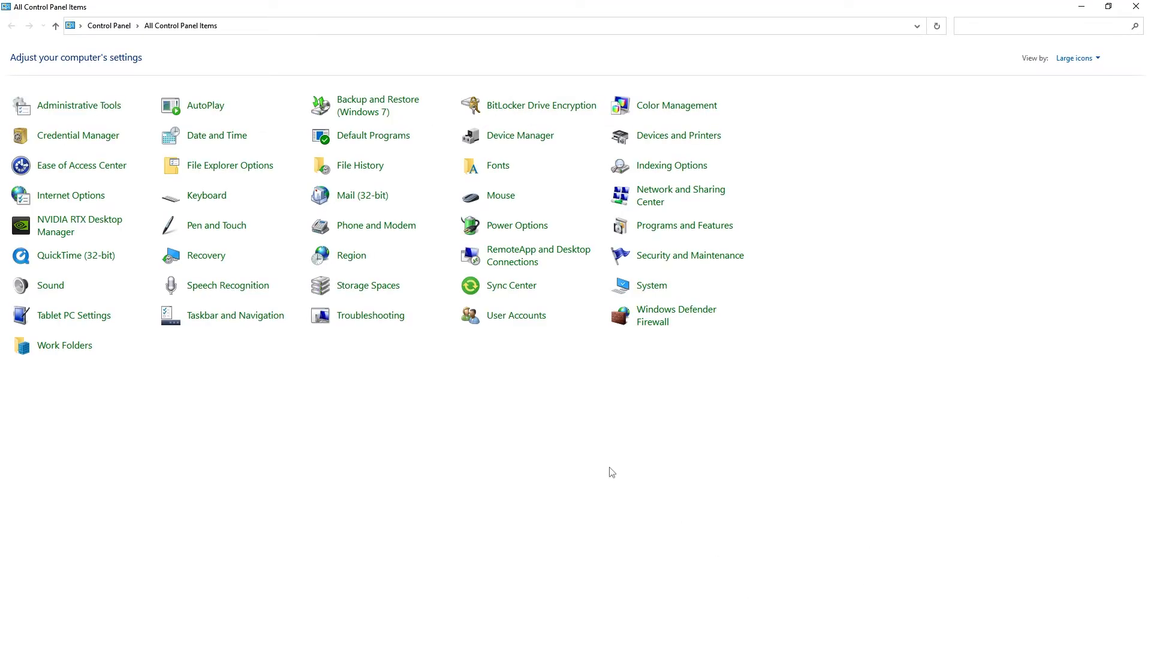
mouse_move(651, 285)
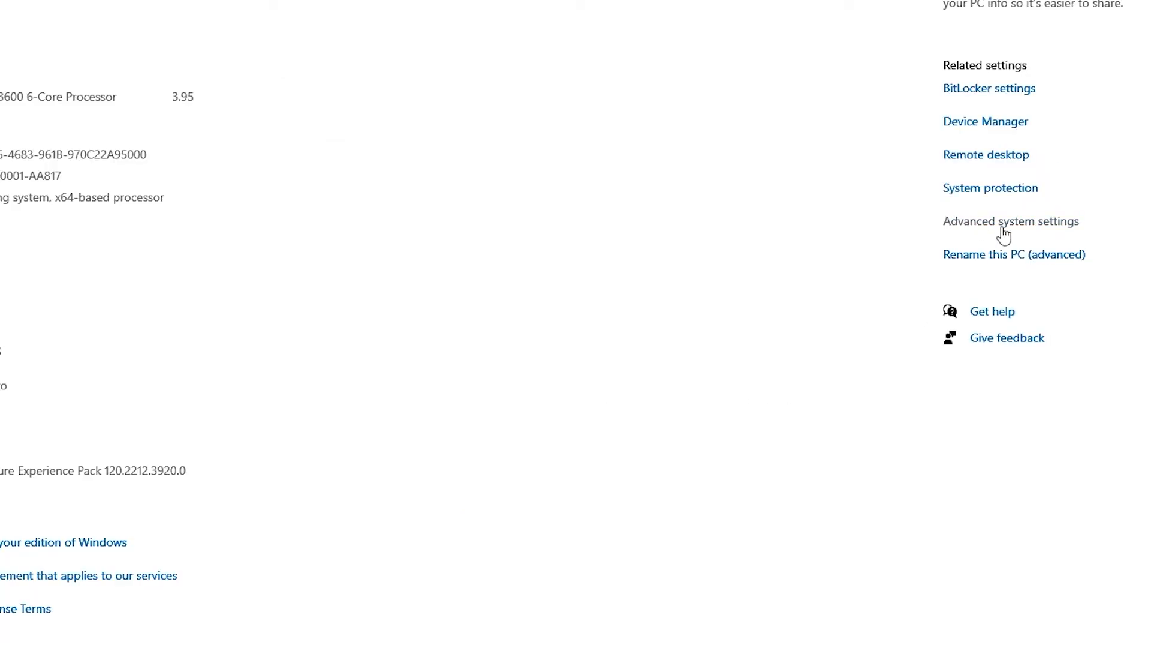
mouse_move(994, 228)
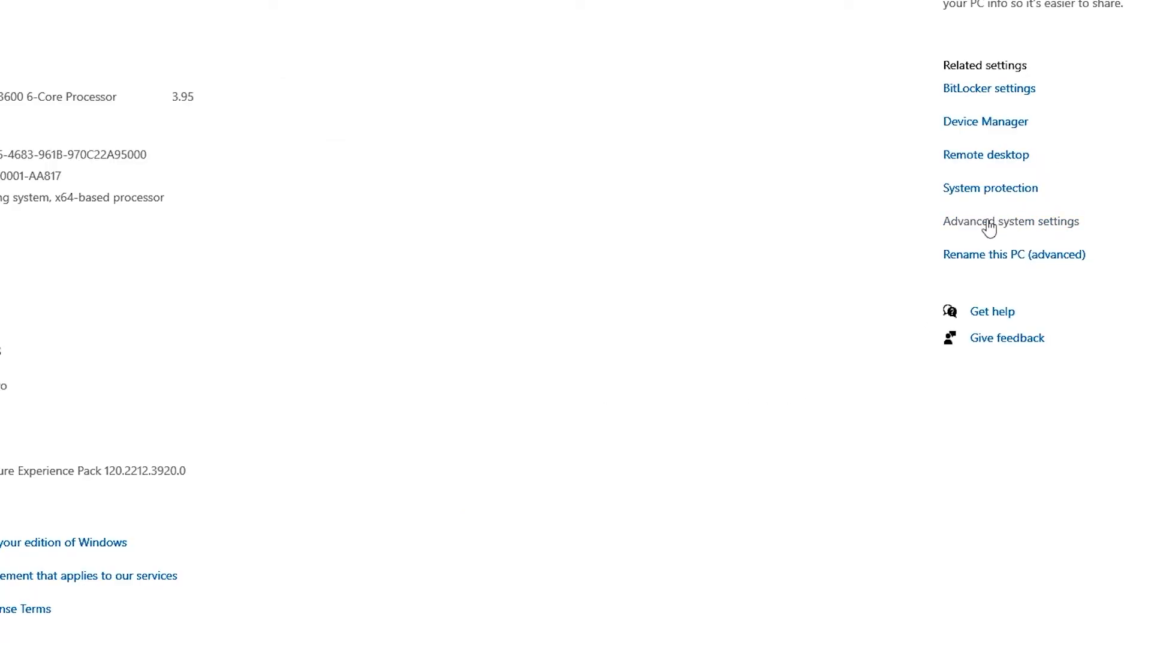
Step: Open Advanced system settings from the System About page
click(1010, 221)
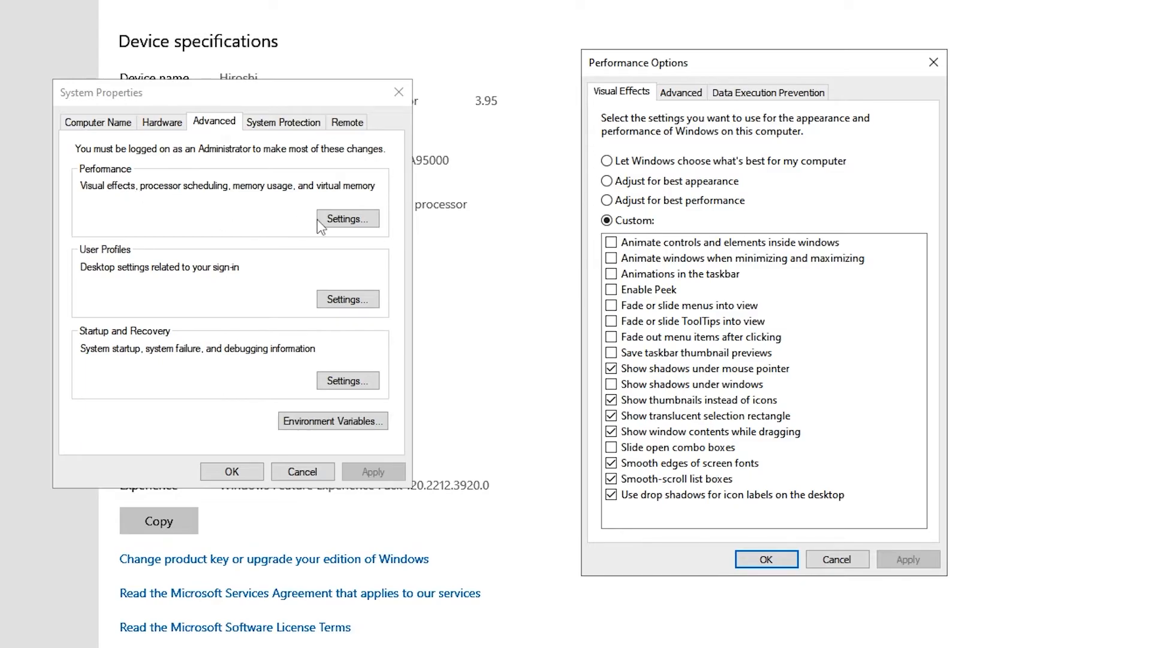
mouse_move(602, 194)
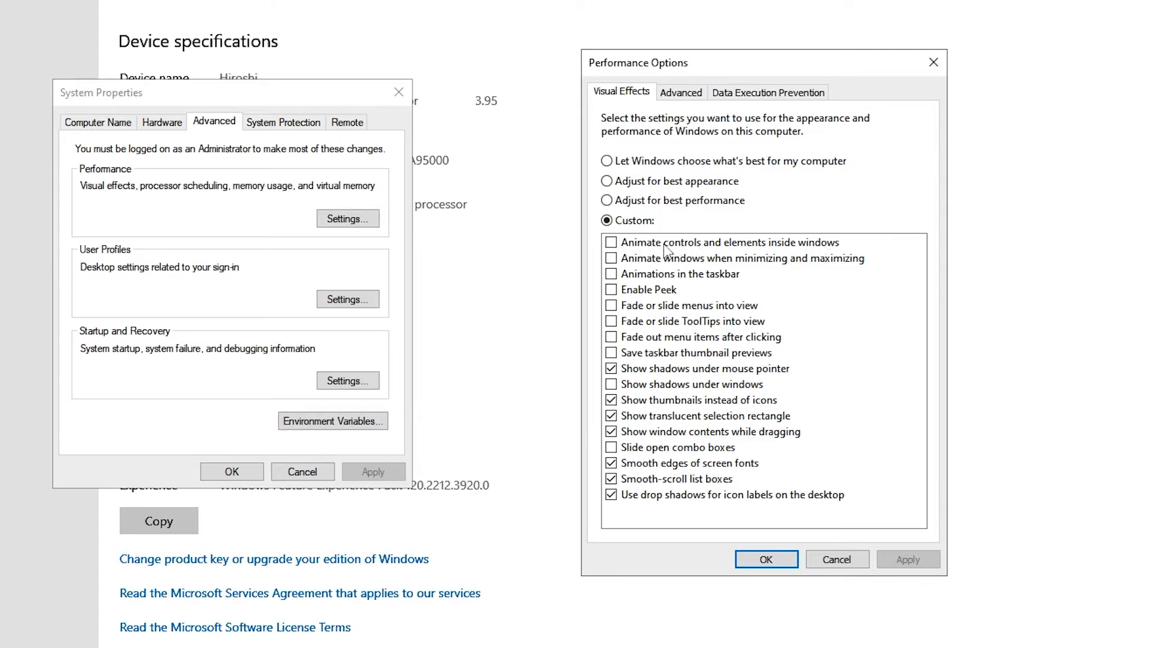
mouse_move(775, 252)
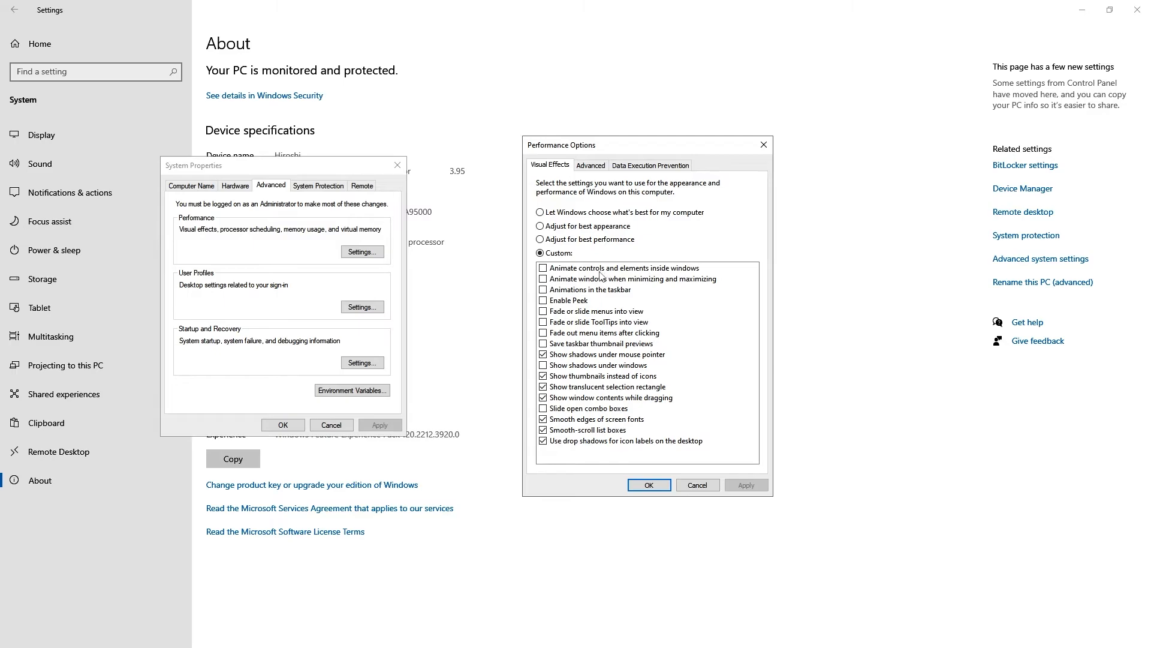
Step: Check 'Animate controls and elements inside windows' in Visual Effects and apply it
click(543, 267)
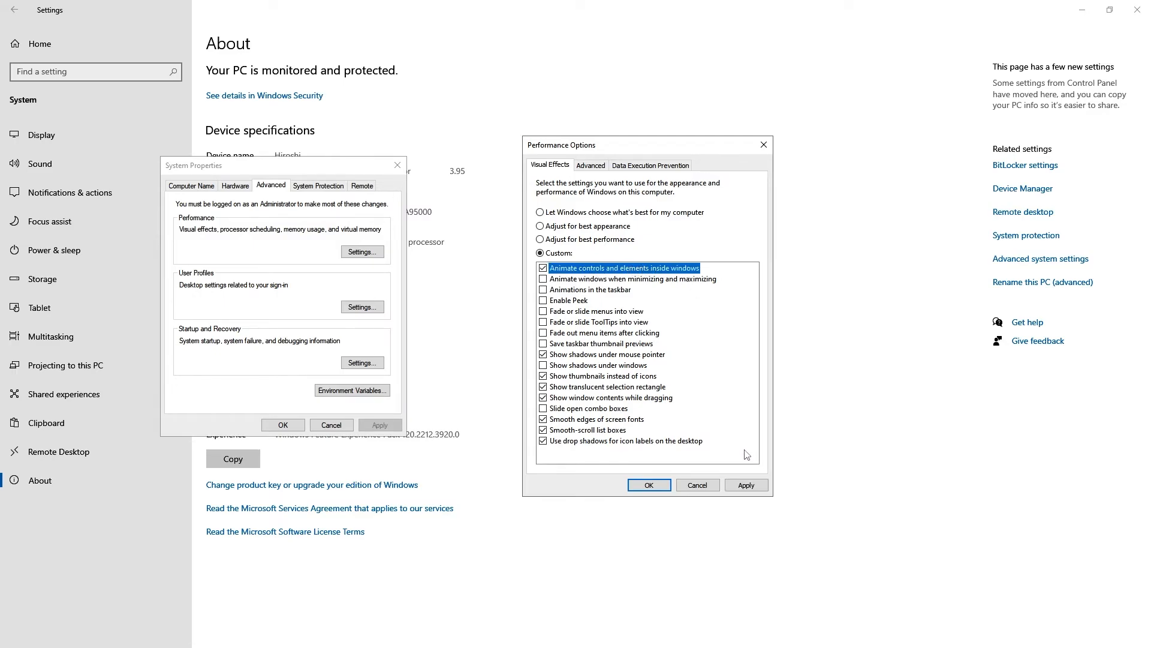
click(745, 483)
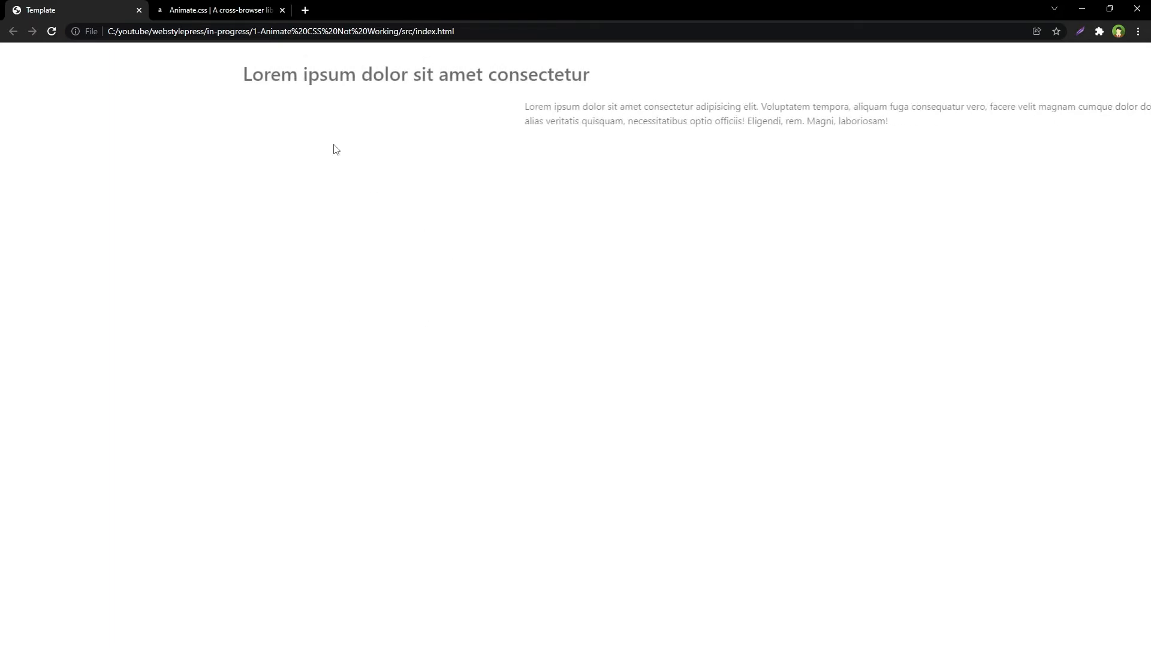
Step: Bring up the Template page's right-click menu to reload it
right_click(694, 231)
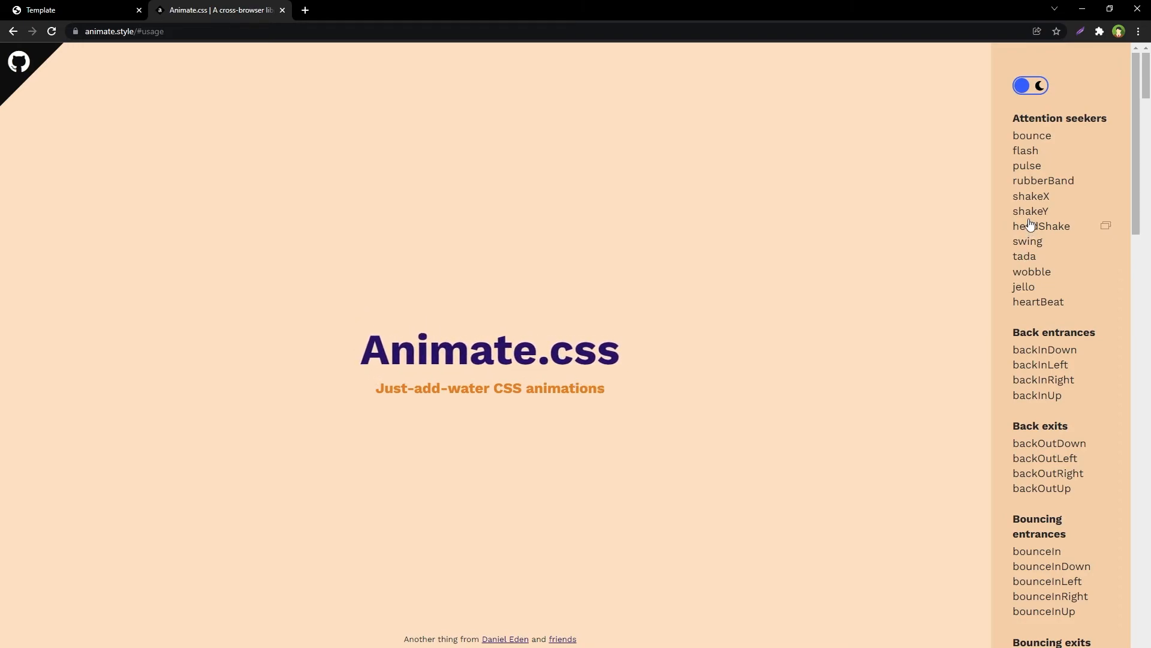
mouse_move(1049, 366)
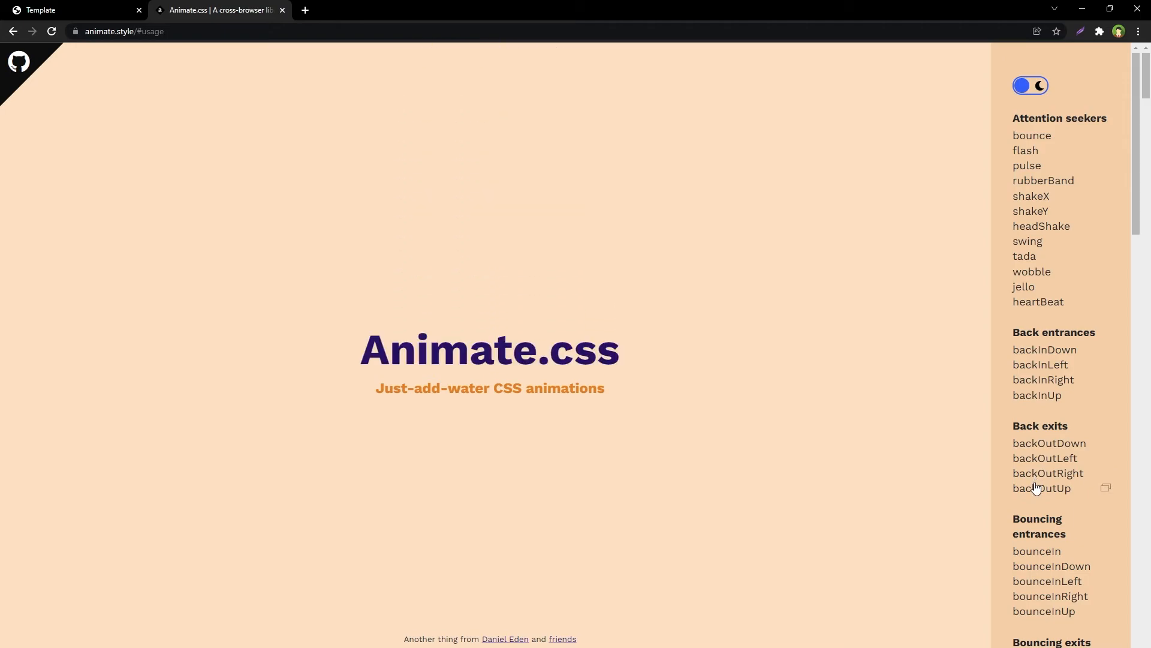
mouse_move(1035, 488)
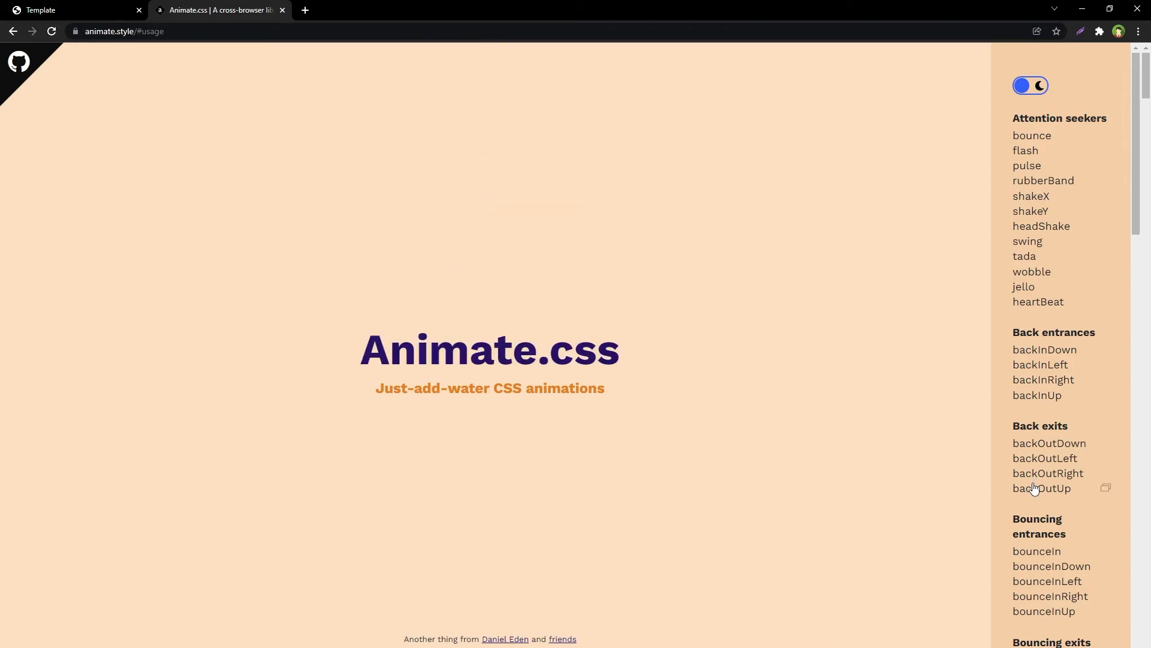